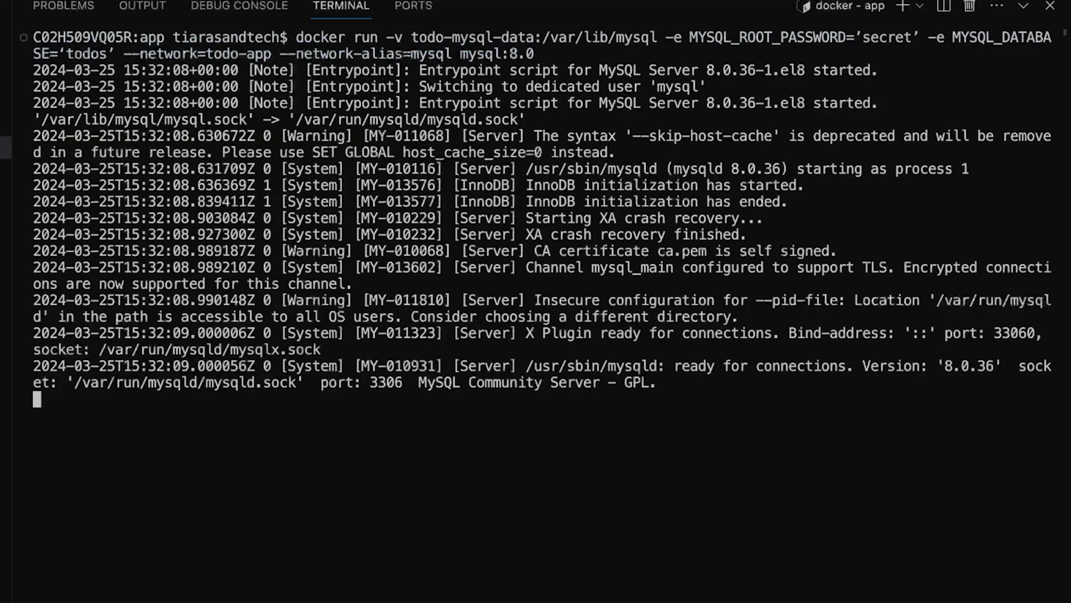
- Add a new bash terminal beside the running MySQL container session
left_click(949, 57)
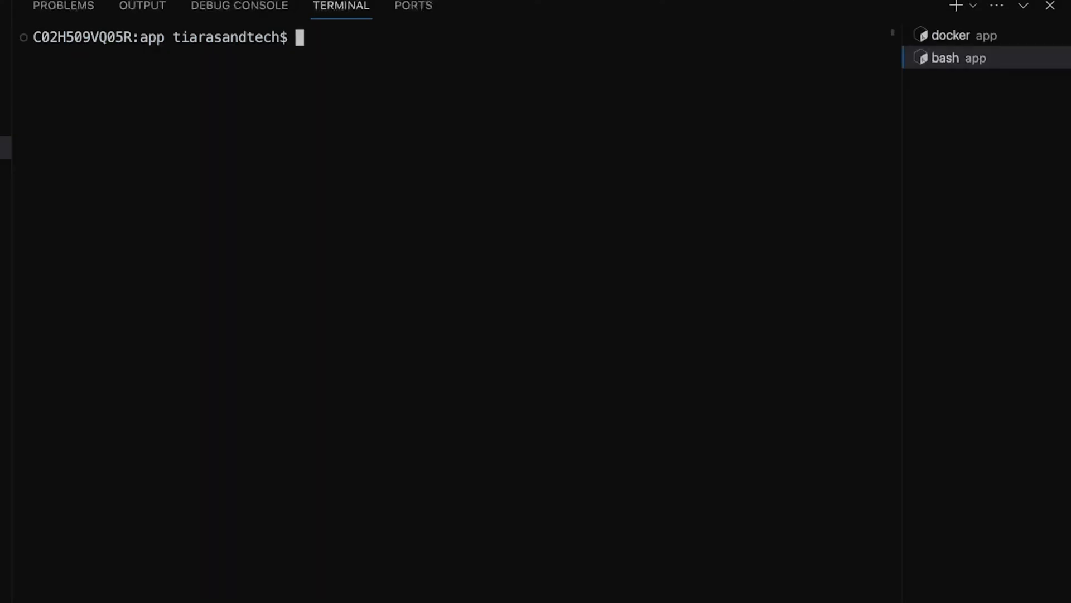
- Enter the docker run command for the app container with MYSQL_HOST set to 'mysql'
type("docker run -p 127.0.0.1:3000:3000 -w /app -v ./:/app -e MYSQL_HOST='mysql' -e MYSQL_USER='root' -e MYSQL_PASSWORD='secret' -e MYSQL_DB='todos' --network=todo-app node:18-alpine s")
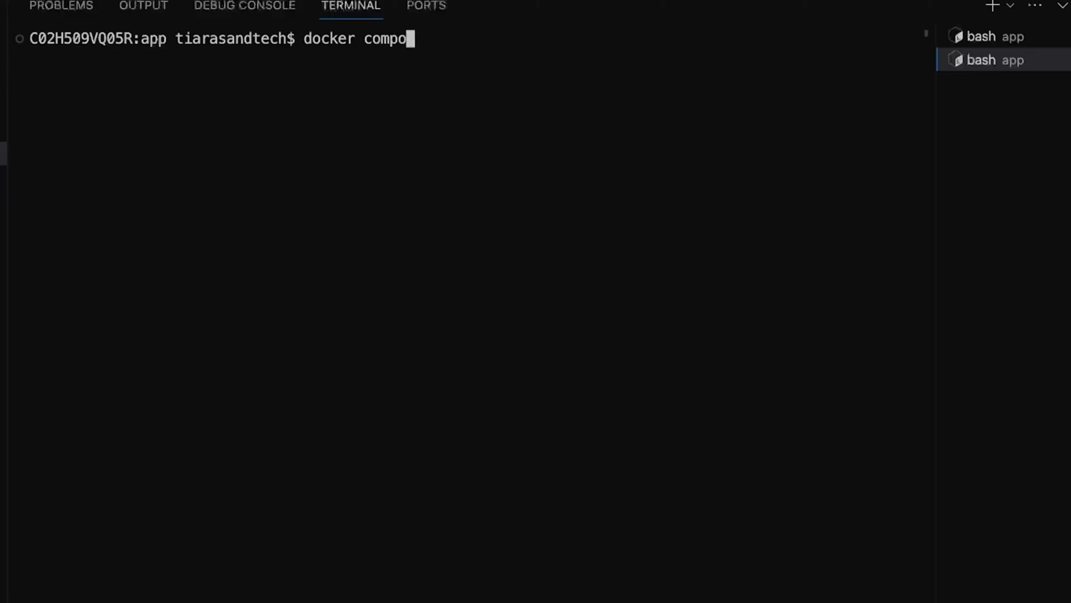
- Complete and run 'docker compose up -d --build' in the terminal
type("se up -d")
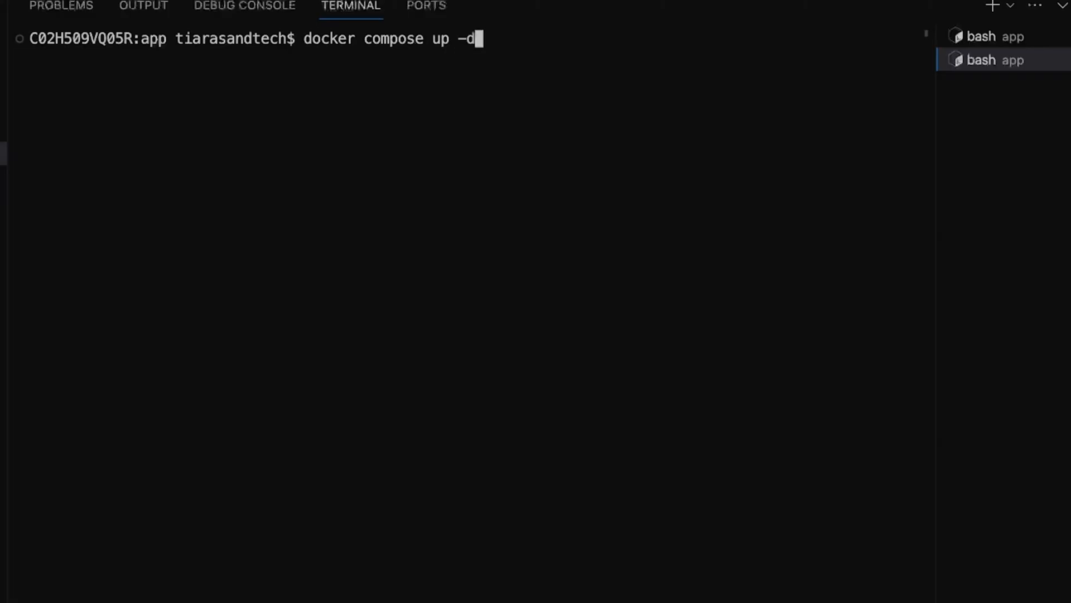
type("--build")
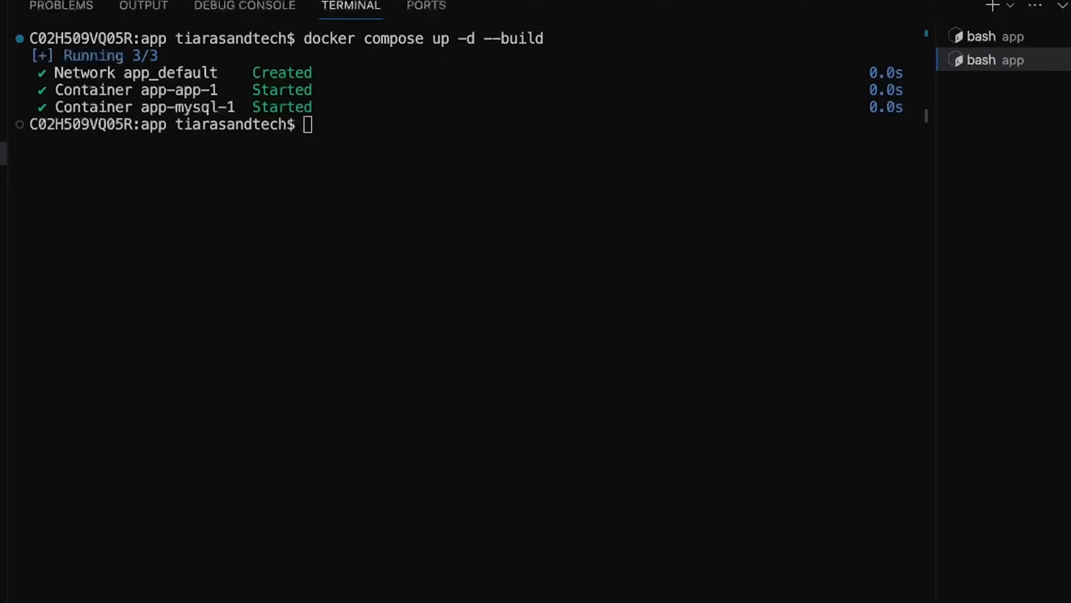
type("dock")
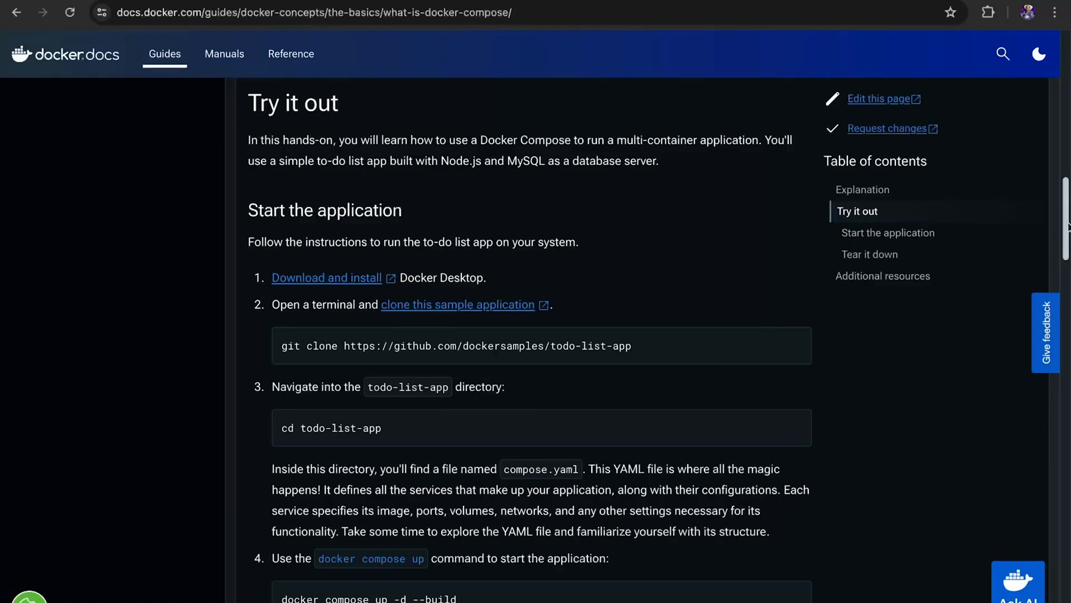
- Scroll the Compose guide to the localhost:3000 app preview and Docker Desktop containers step
scroll("down", 3)
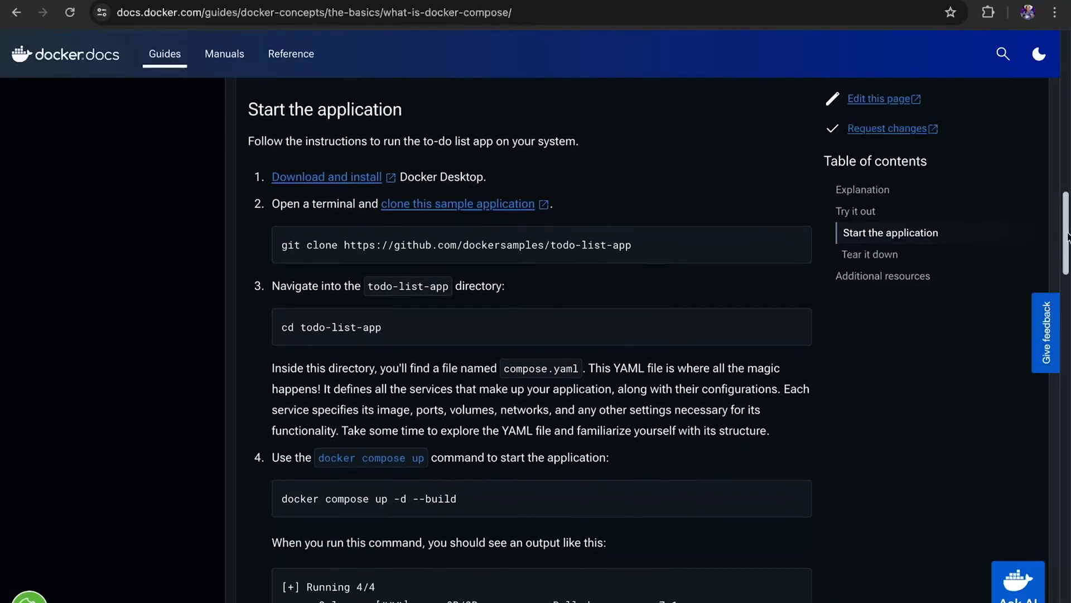
scroll("down", 3)
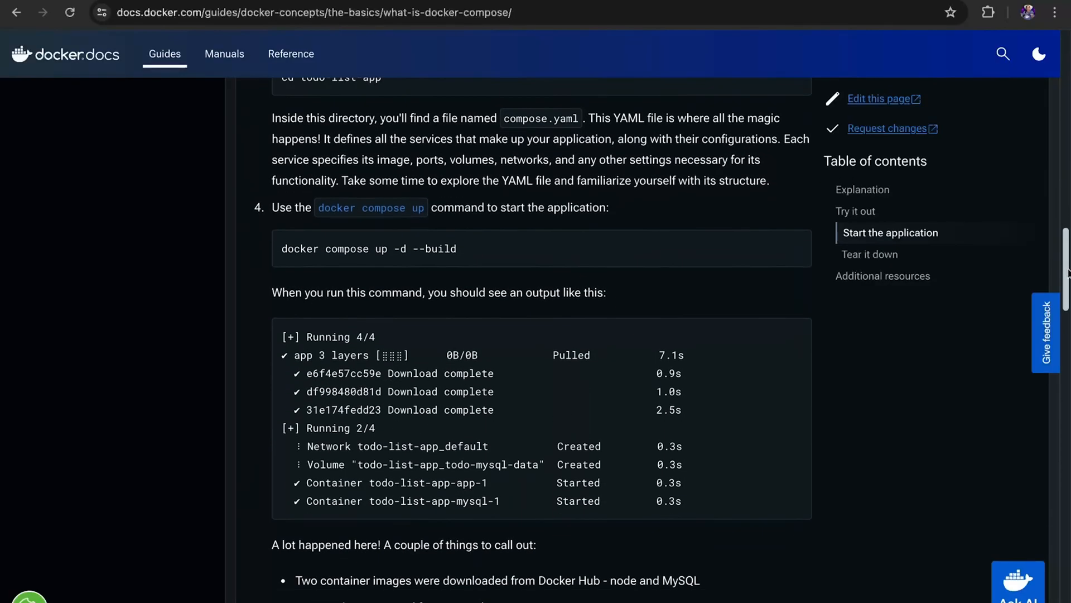
scroll("down", 3)
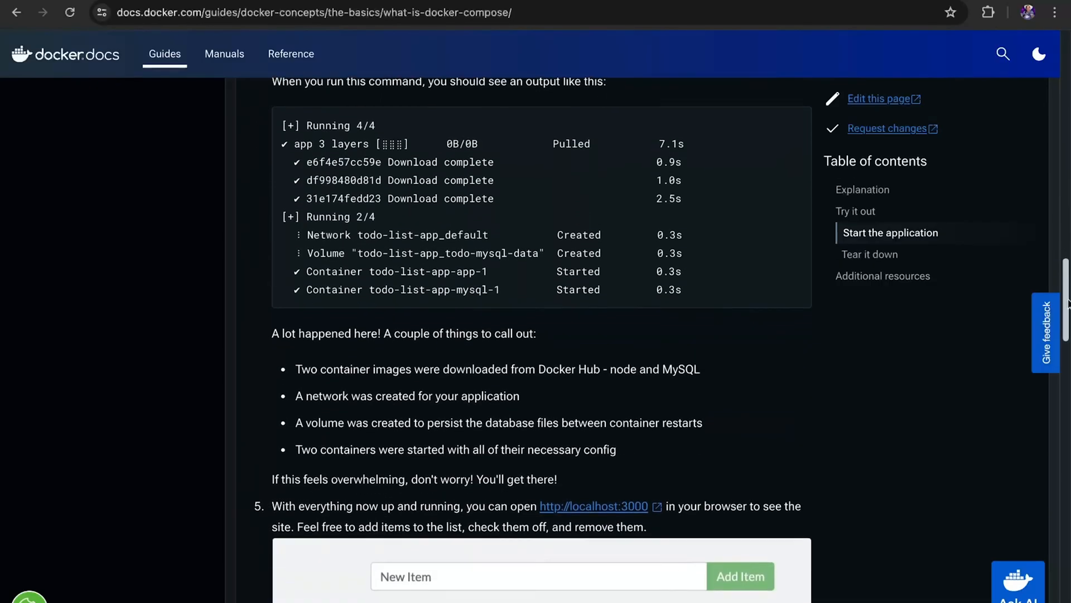
scroll("down", 3)
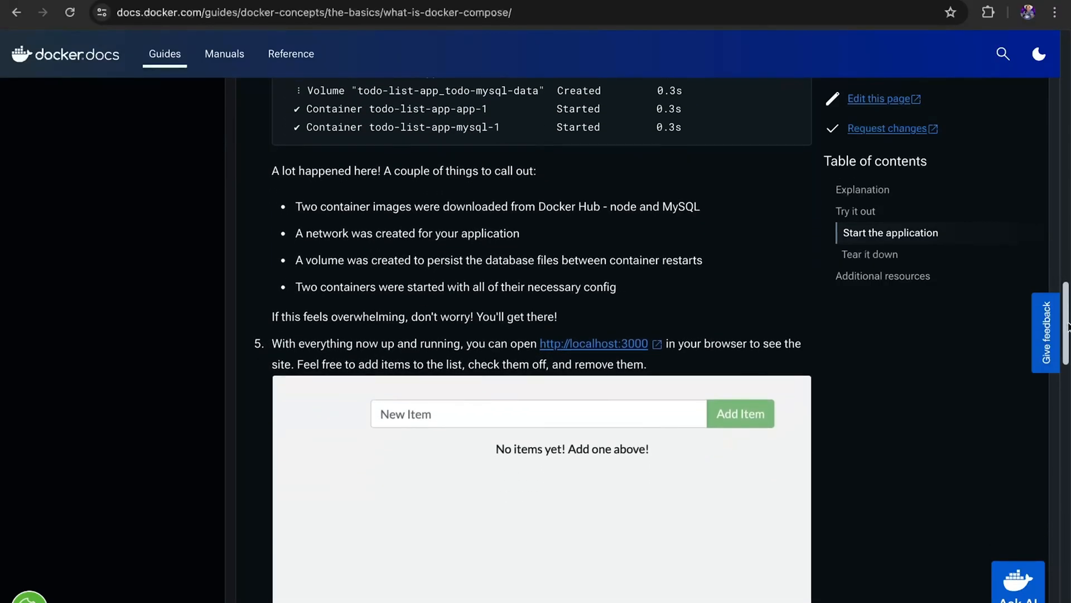
scroll("down", 3)
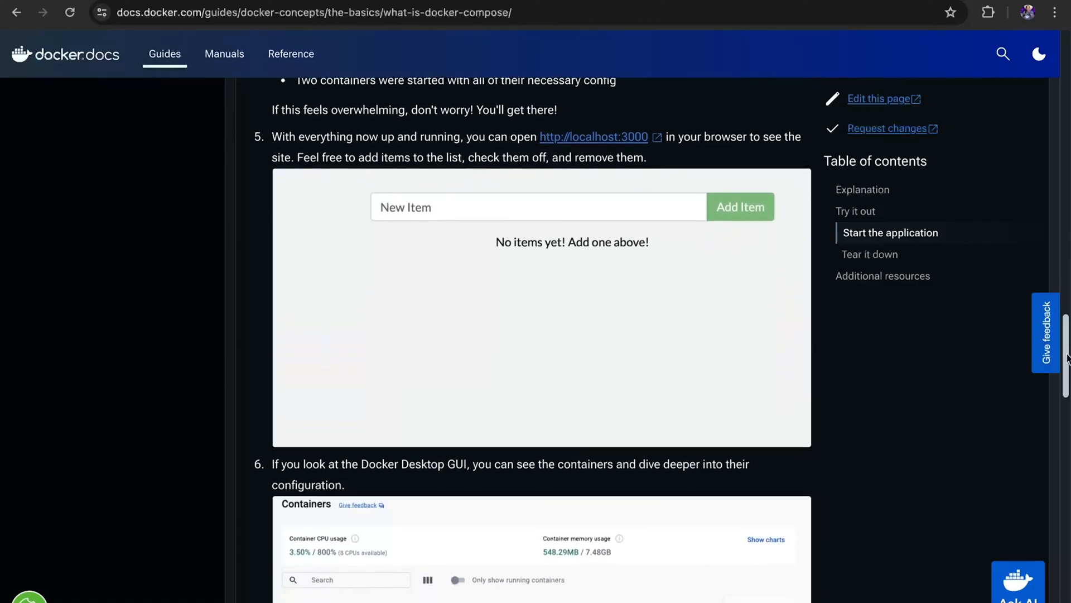